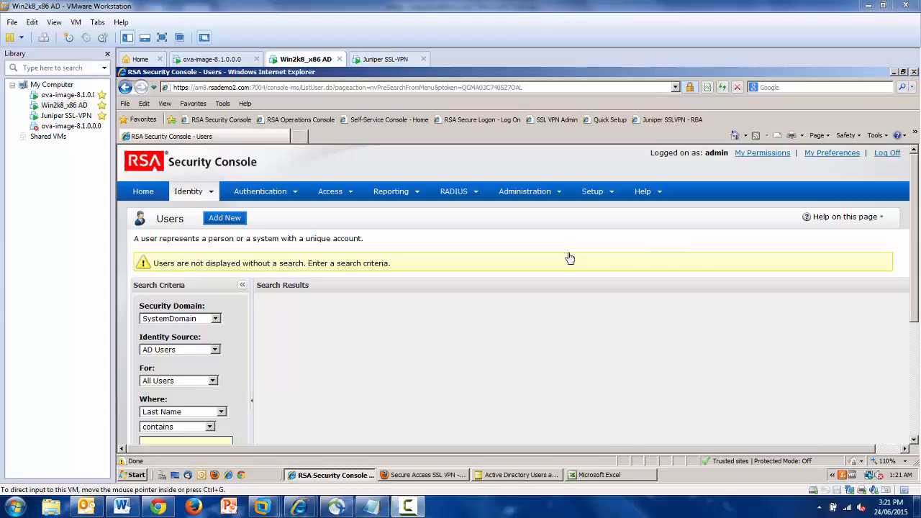
{"action": "mouse_move", "coordinate": [462, 339]}
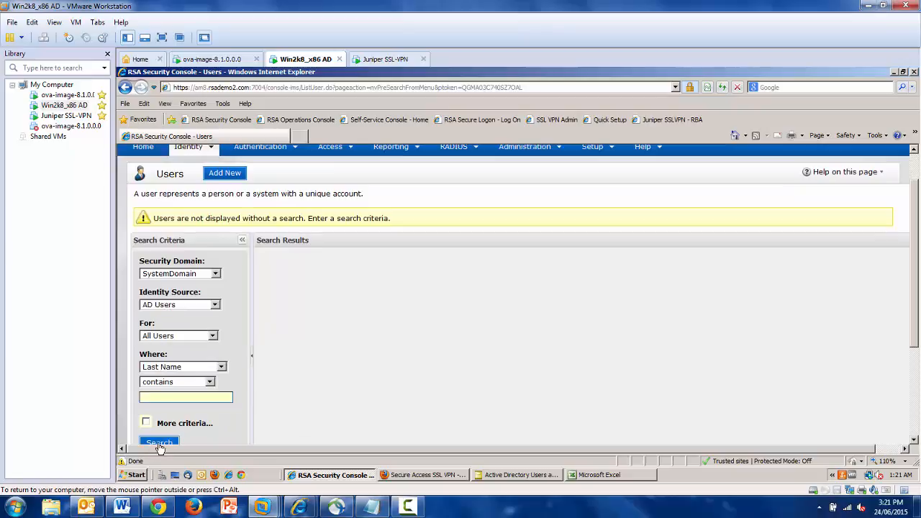
Search SystemDomain AD Users with All Users criteria, listing 143 results
{"action": "left_click", "coordinate": [158, 441]}
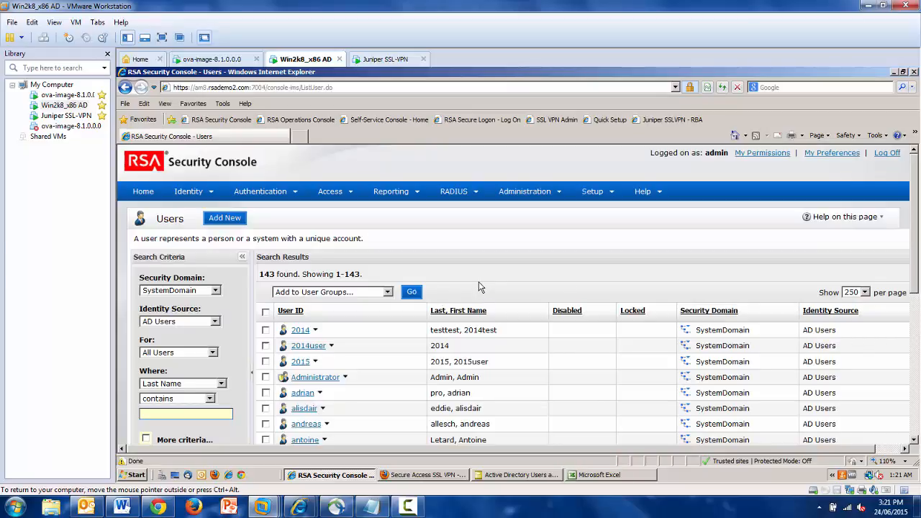
{"action": "mouse_move", "coordinate": [308, 346]}
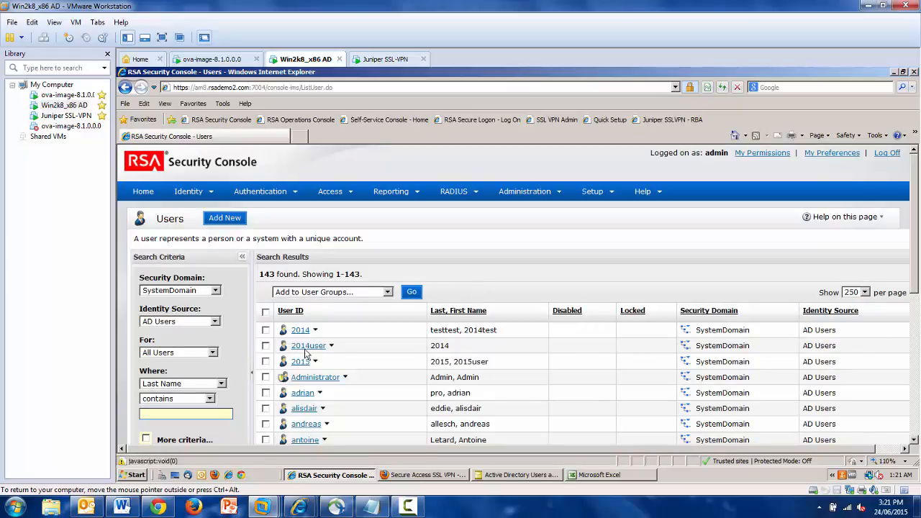
Select three AD users including andreas and antoine, and apply Assign SecurID Tokens
{"action": "left_click", "coordinate": [265, 312]}
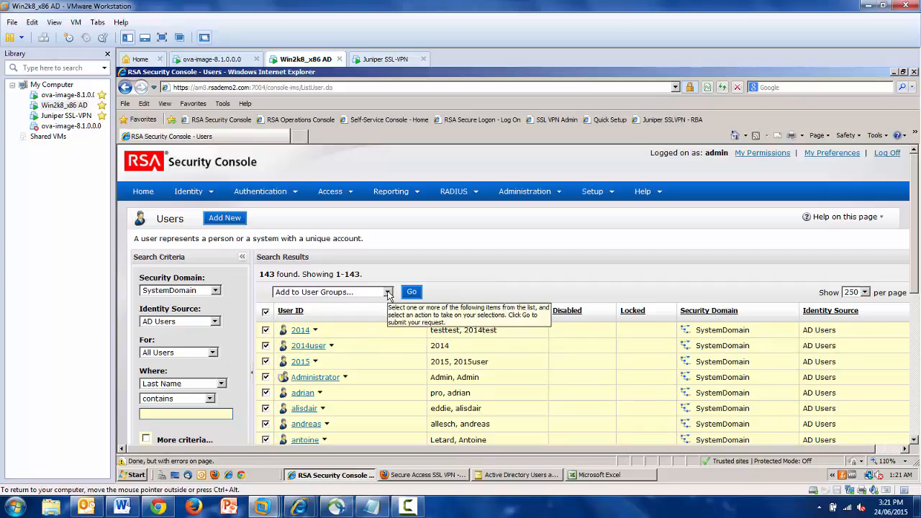
{"action": "left_click", "coordinate": [388, 292]}
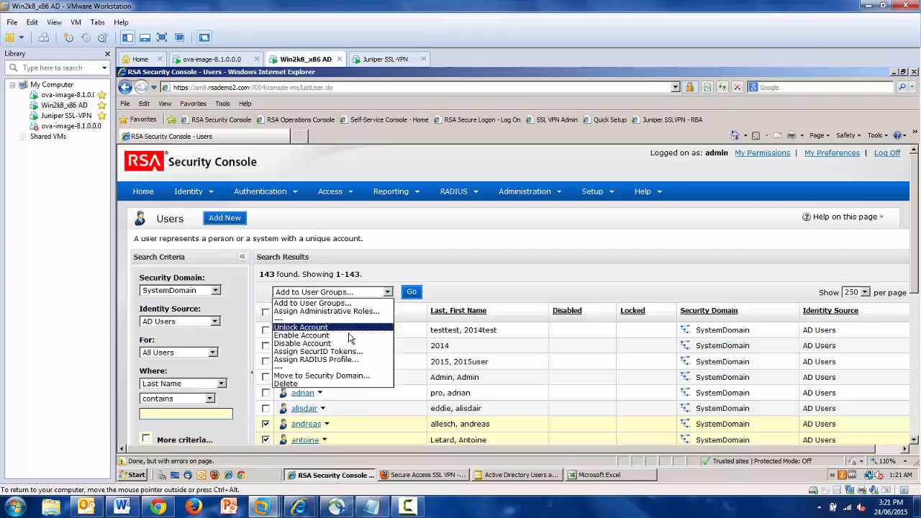
{"action": "left_click", "coordinate": [318, 352]}
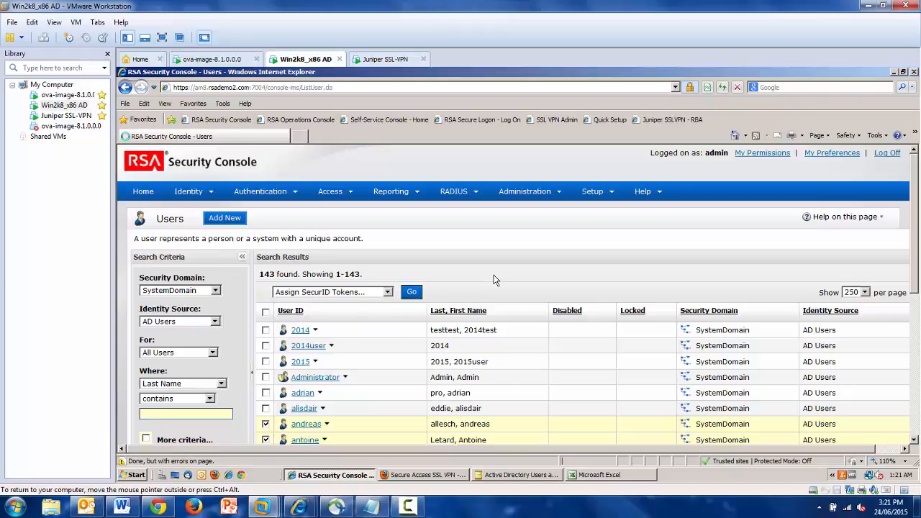
{"action": "left_click", "coordinate": [411, 291]}
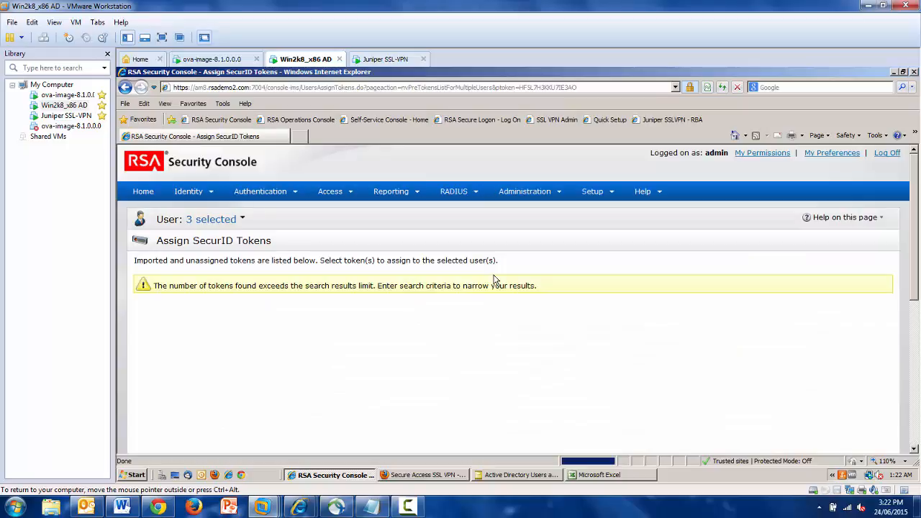
{"action": "mouse_move", "coordinate": [482, 291]}
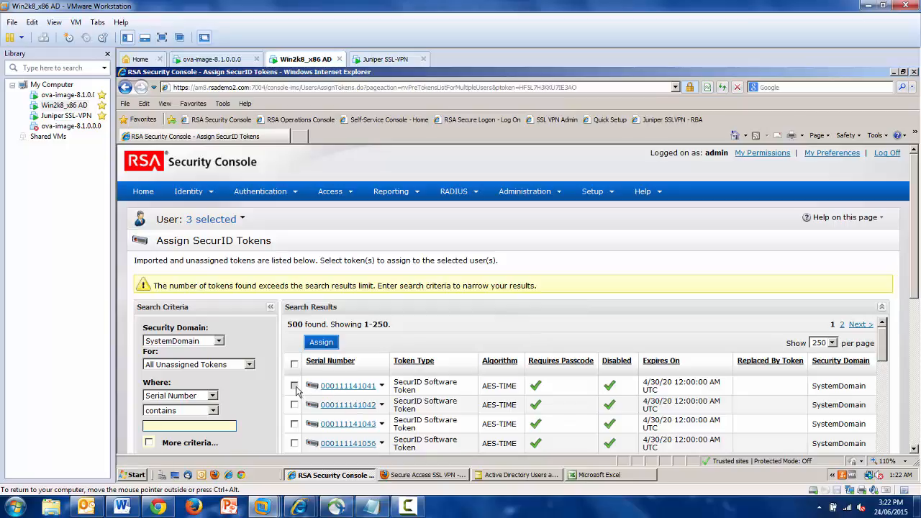
{"action": "left_click", "coordinate": [294, 385]}
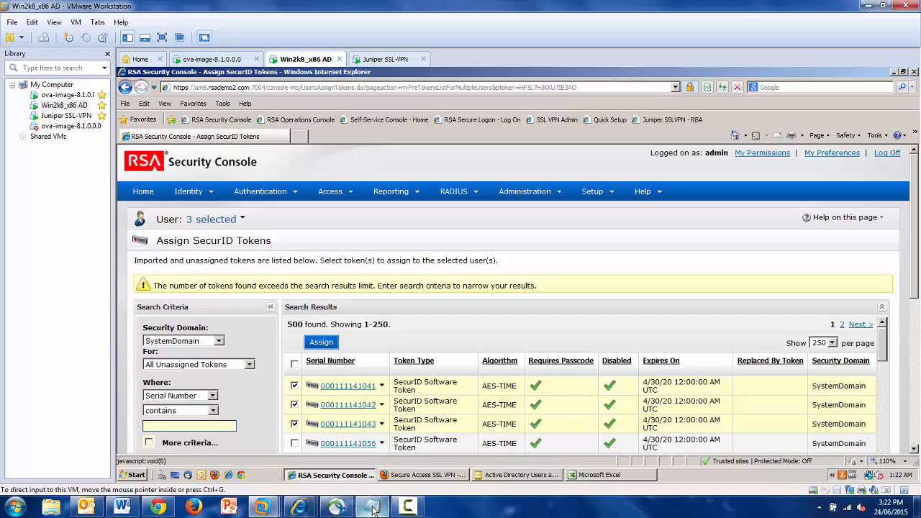
{"action": "left_click", "coordinate": [372, 506]}
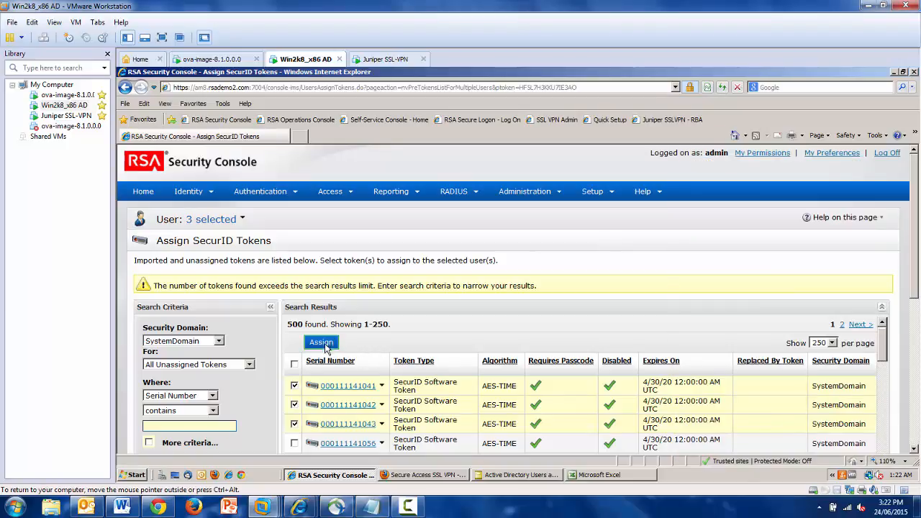
{"action": "left_click", "coordinate": [321, 342]}
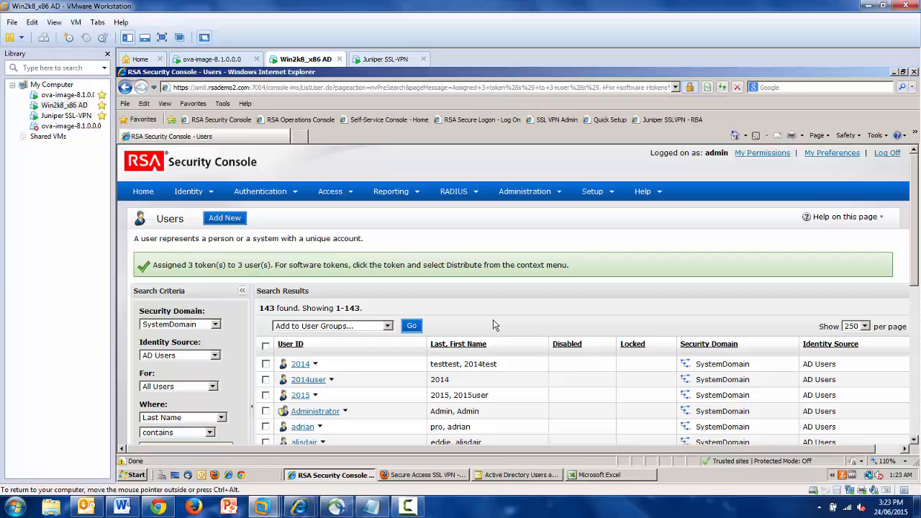
{"action": "mouse_move", "coordinate": [468, 316]}
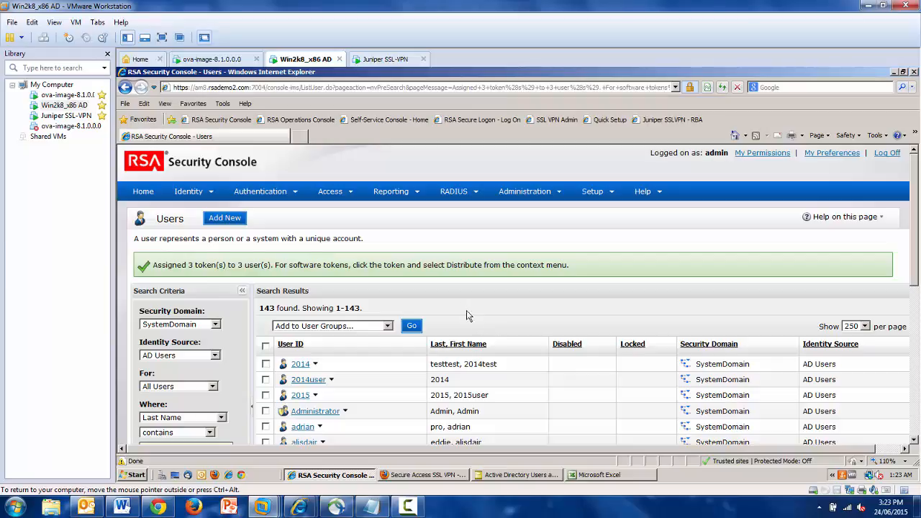
Launch Generate Dynamic Seed Provisioning Credentials from the Authentication menu
{"action": "left_click", "coordinate": [260, 191]}
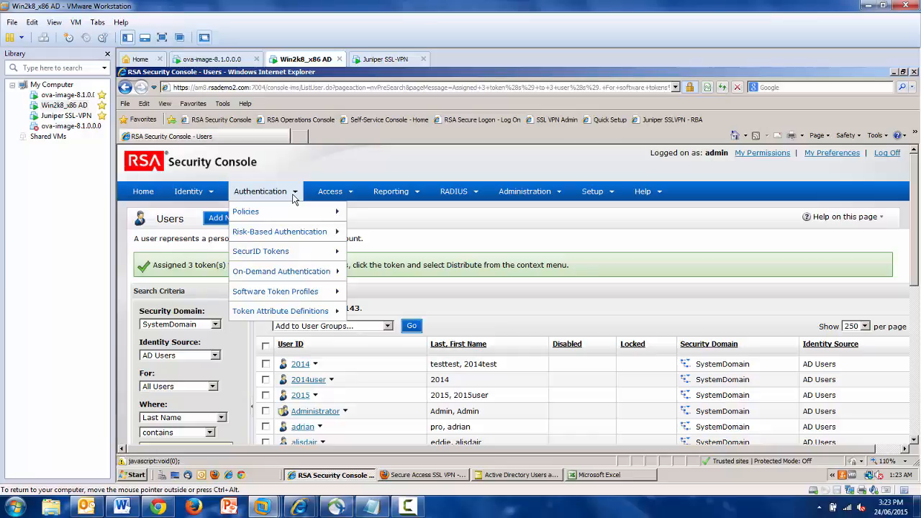
{"action": "mouse_move", "coordinate": [260, 251]}
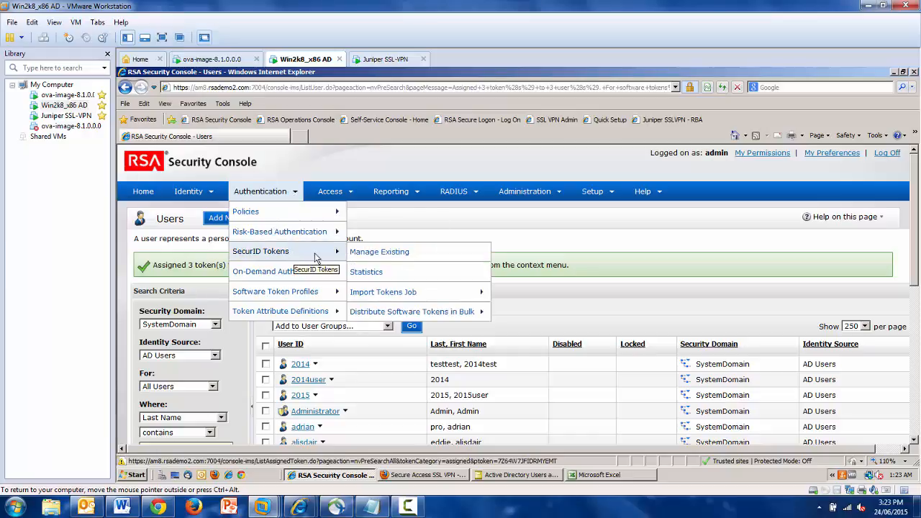
{"action": "mouse_move", "coordinate": [411, 311]}
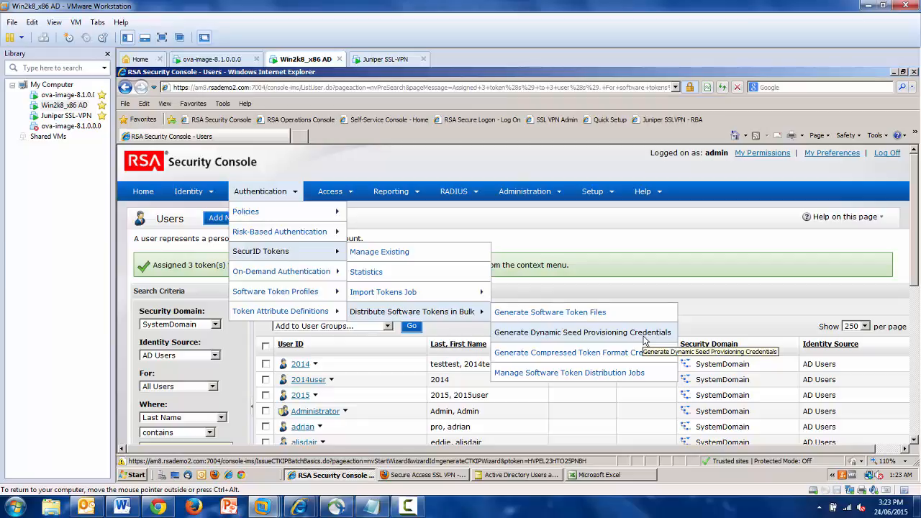
{"action": "left_click", "coordinate": [582, 331]}
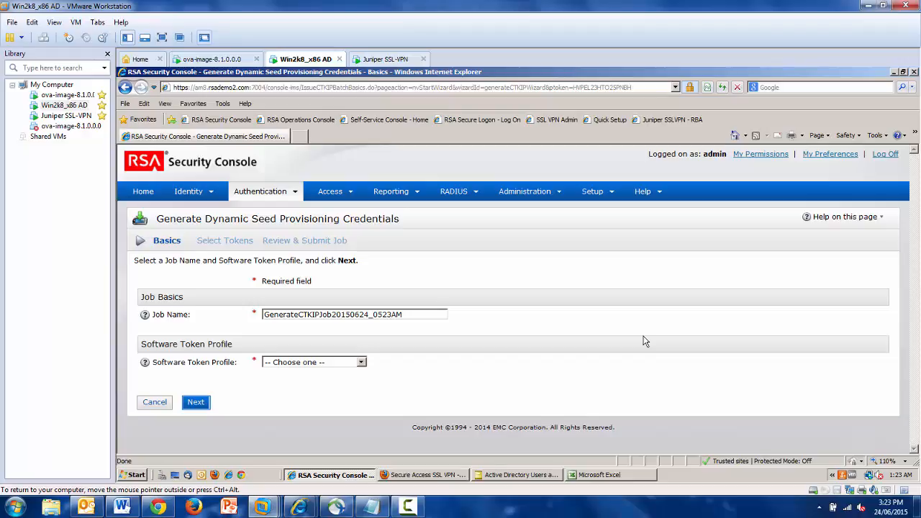
{"action": "mouse_move", "coordinate": [391, 371]}
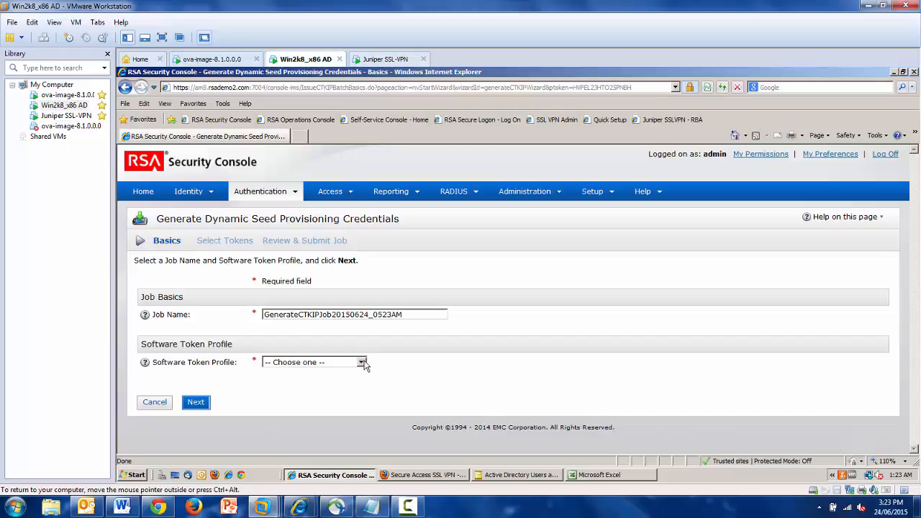
Choose the Droid with QR software token profile and advance to Select Tokens
{"action": "left_click", "coordinate": [362, 362]}
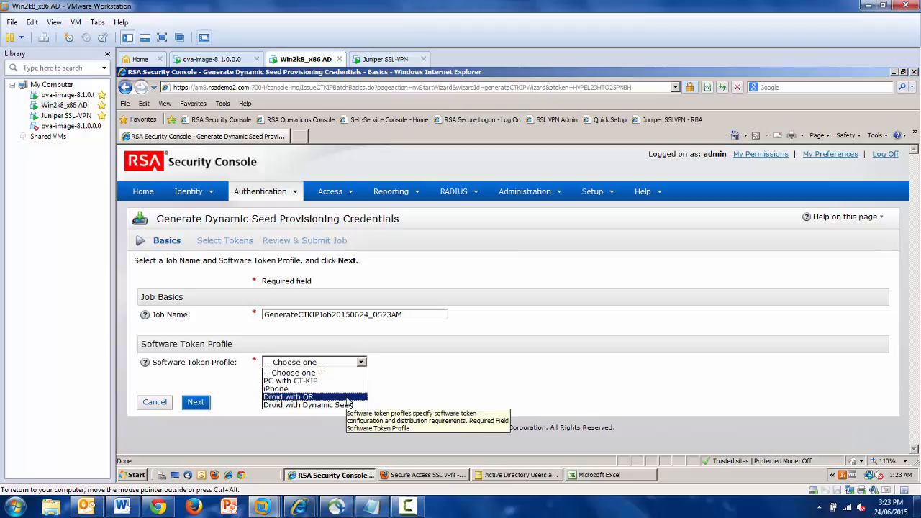
{"action": "left_click", "coordinate": [288, 397]}
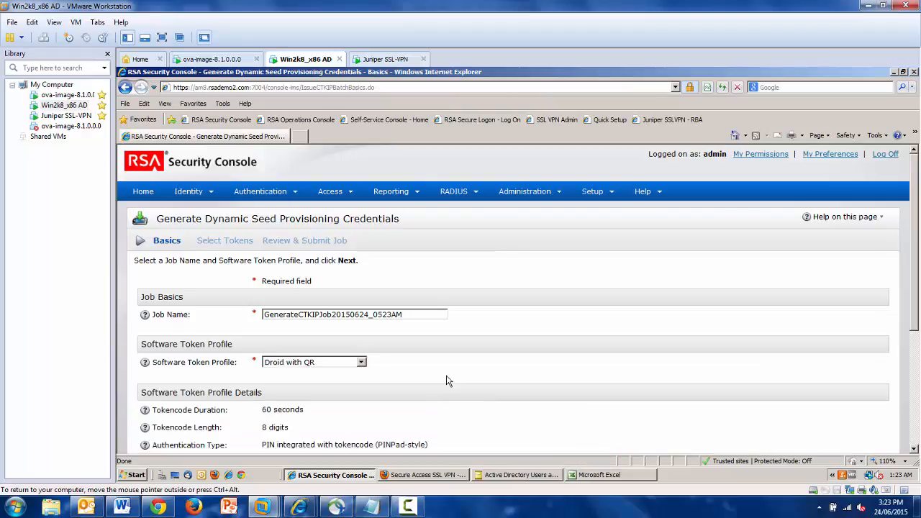
{"action": "scroll", "scroll_direction": "down", "scroll_amount": 3}
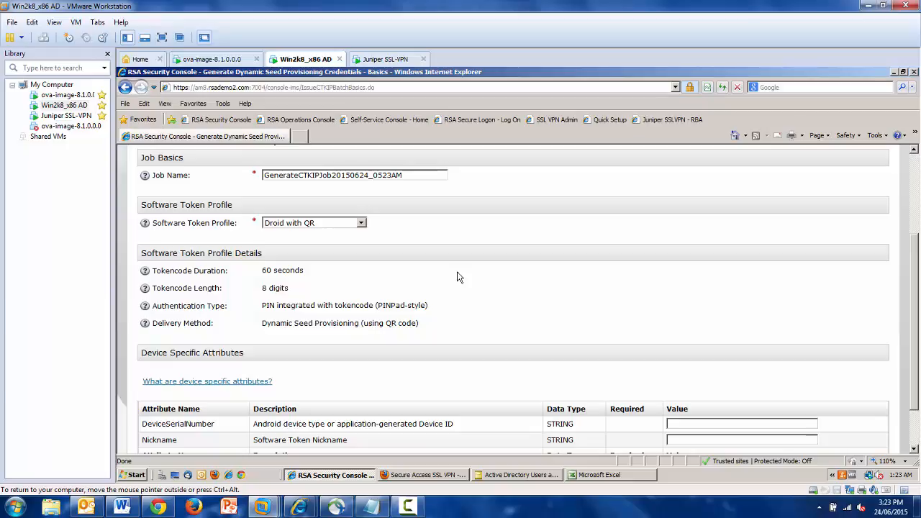
{"action": "scroll", "scroll_direction": "down", "scroll_amount": 3}
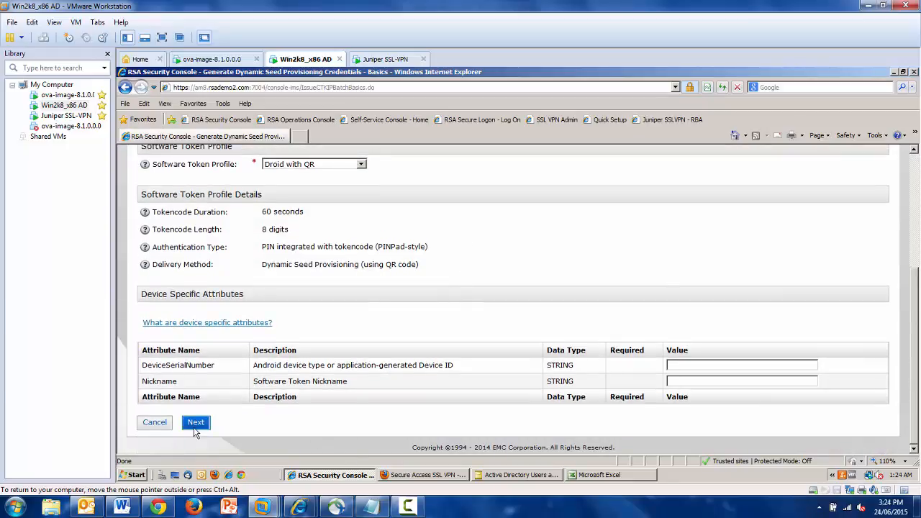
{"action": "left_click", "coordinate": [195, 423]}
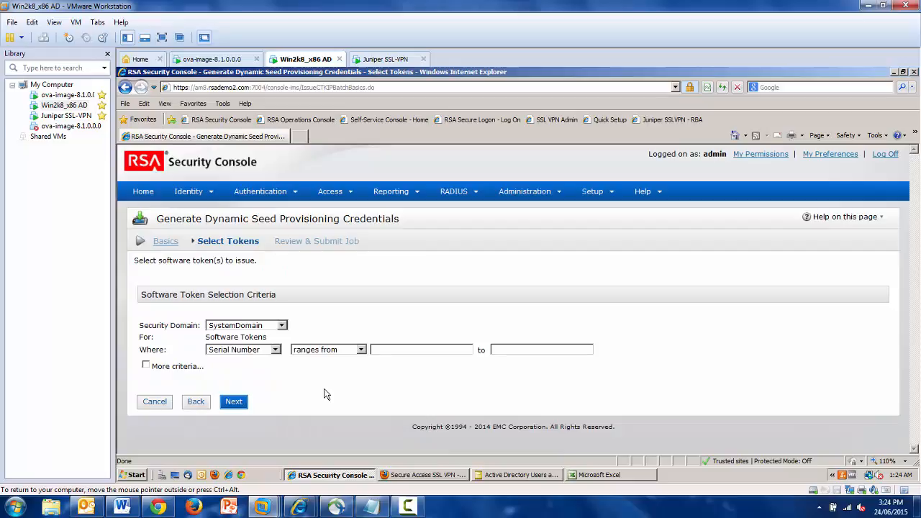
{"action": "mouse_move", "coordinate": [423, 375]}
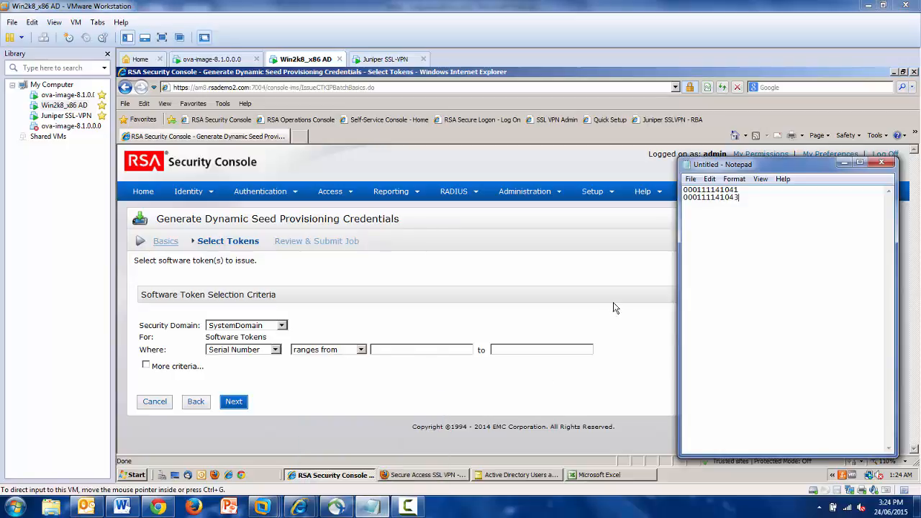
{"action": "right_click", "coordinate": [711, 193]}
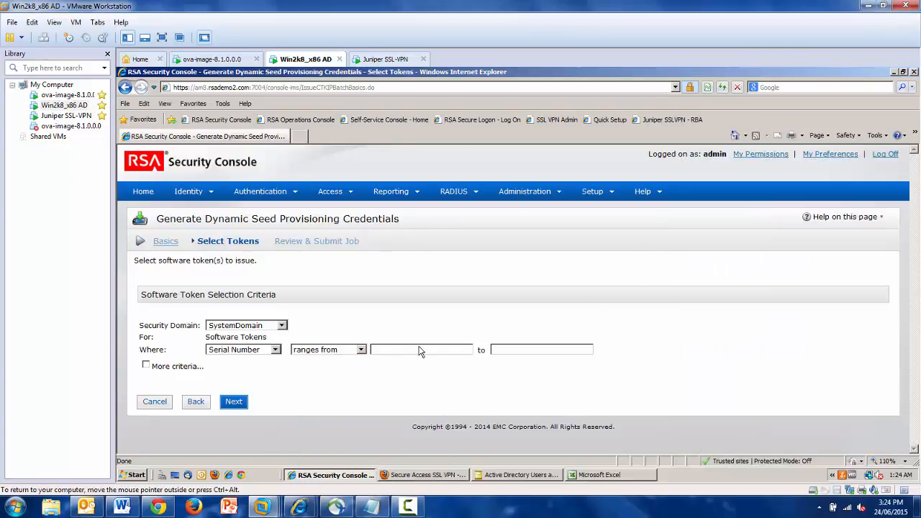
{"action": "left_click", "coordinate": [421, 349]}
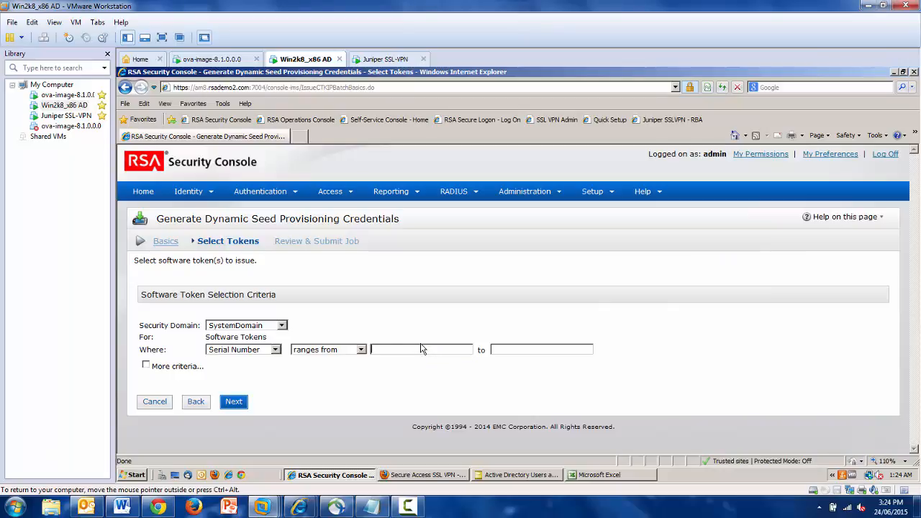
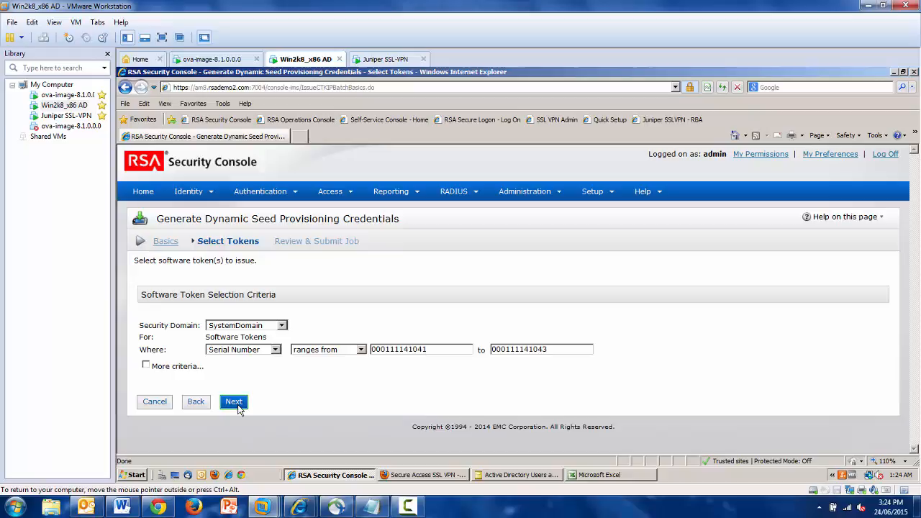
{"action": "left_click", "coordinate": [234, 401]}
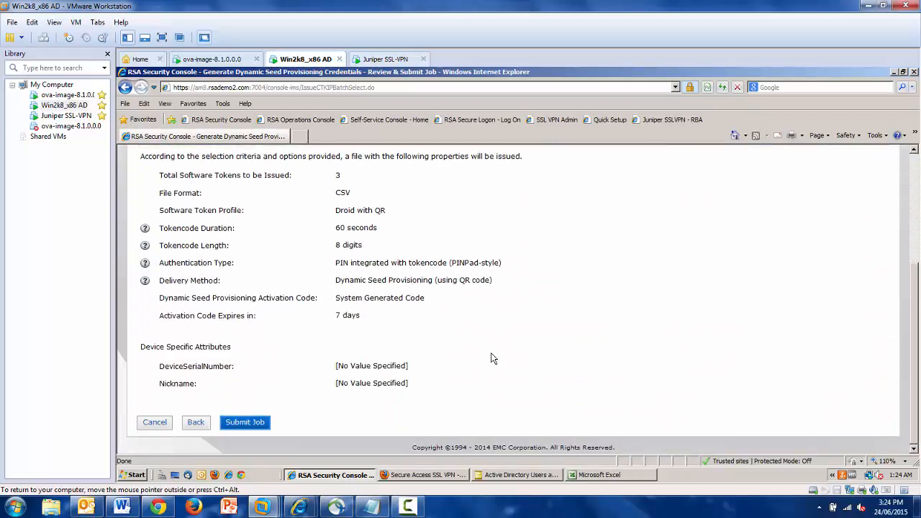
{"action": "mouse_move", "coordinate": [284, 414]}
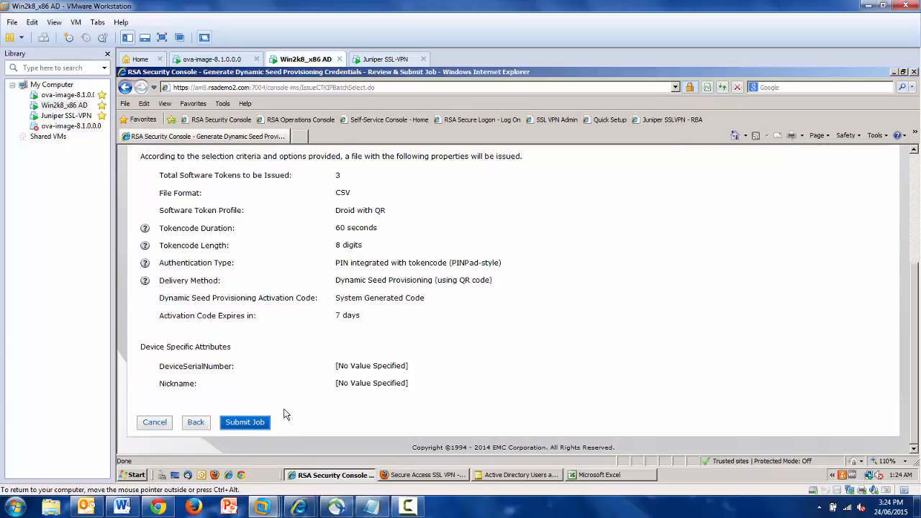
{"action": "left_click", "coordinate": [244, 423]}
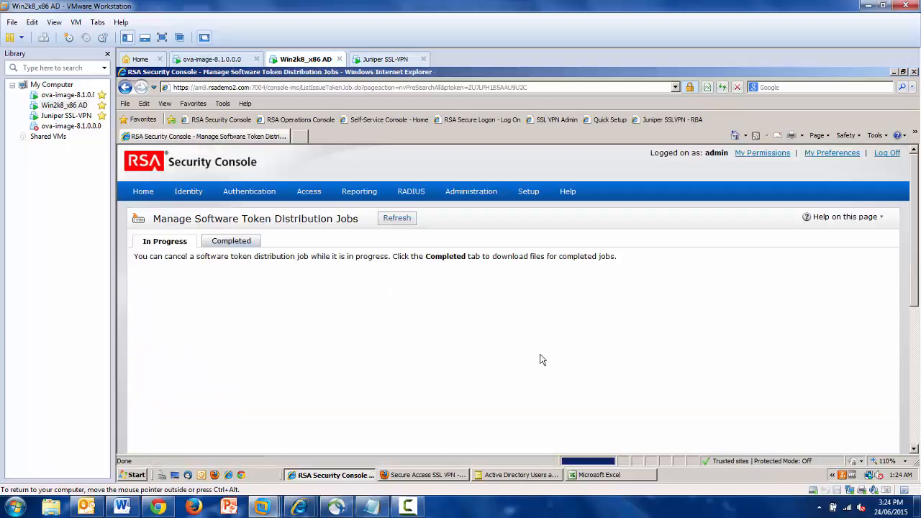
Find the 0523AM job under Completed and download its soft_token_ctkip.csv output
{"action": "left_click", "coordinate": [397, 217]}
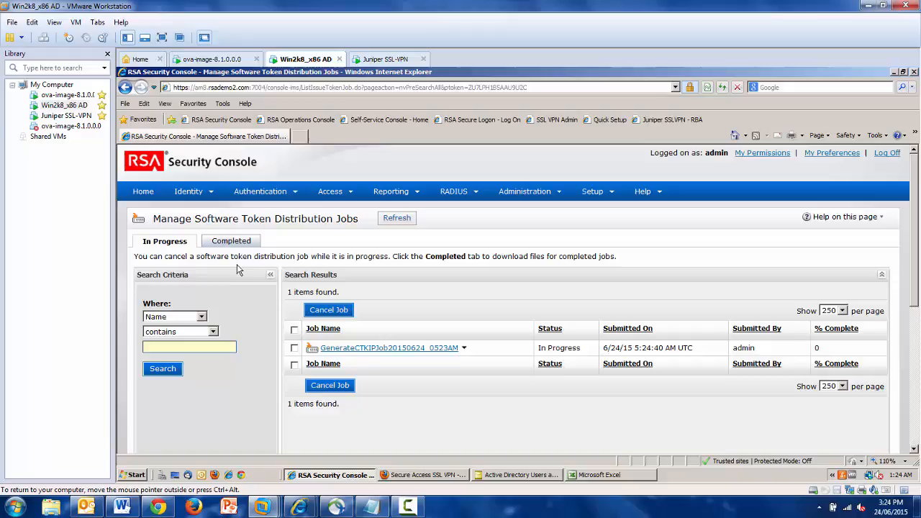
{"action": "left_click", "coordinate": [230, 241]}
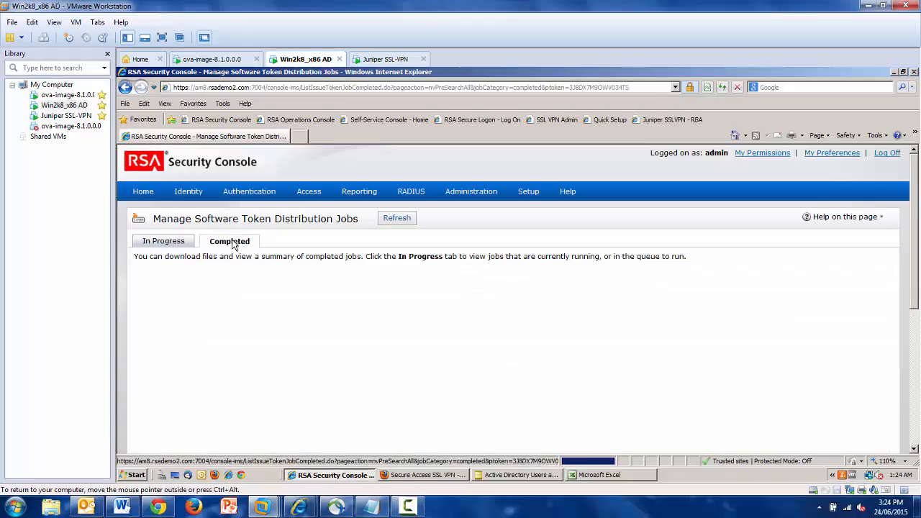
{"action": "left_click", "coordinate": [230, 241]}
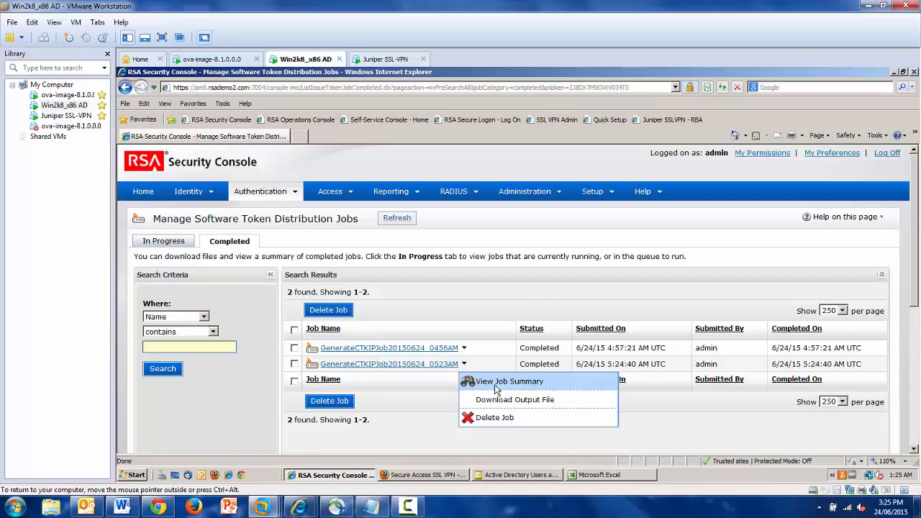
{"action": "left_click", "coordinate": [464, 363]}
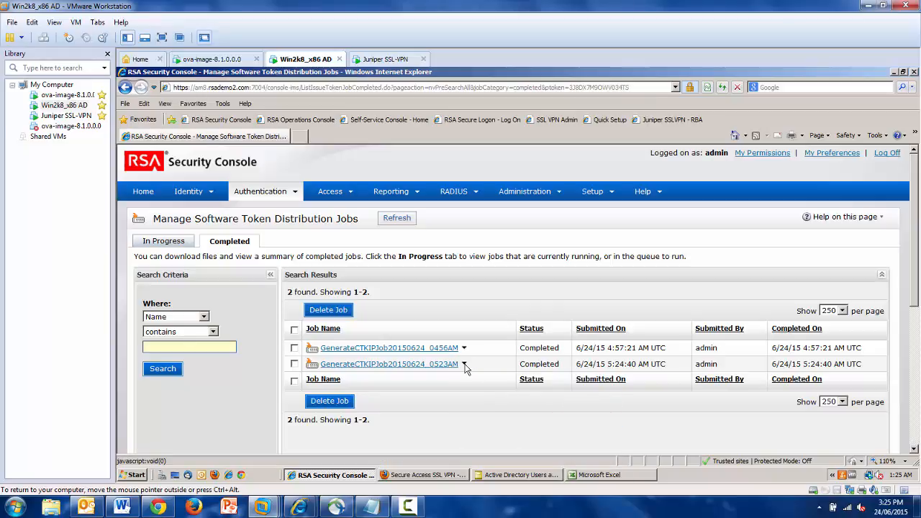
{"action": "left_click", "coordinate": [514, 399]}
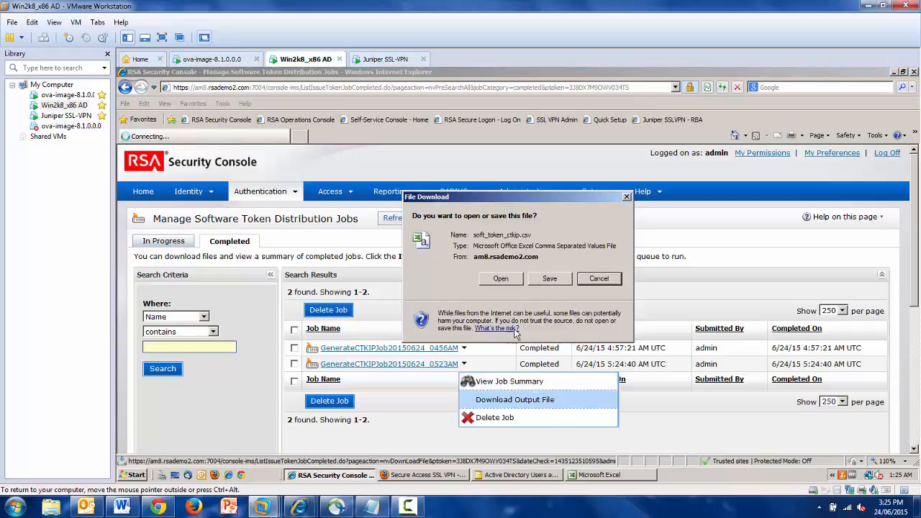
Open soft_token_ctkip.csv in Excel and widen columns B and C to show names
{"action": "left_click", "coordinate": [500, 279]}
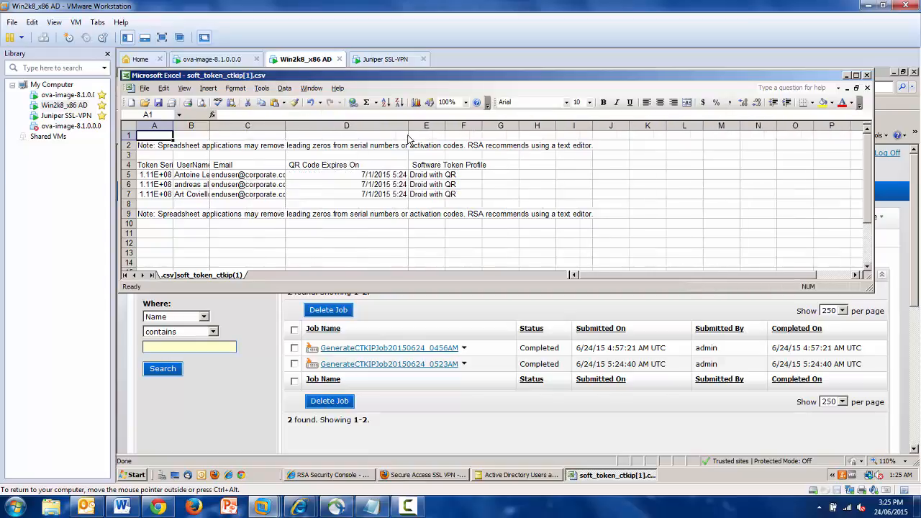
{"action": "mouse_move", "coordinate": [354, 220]}
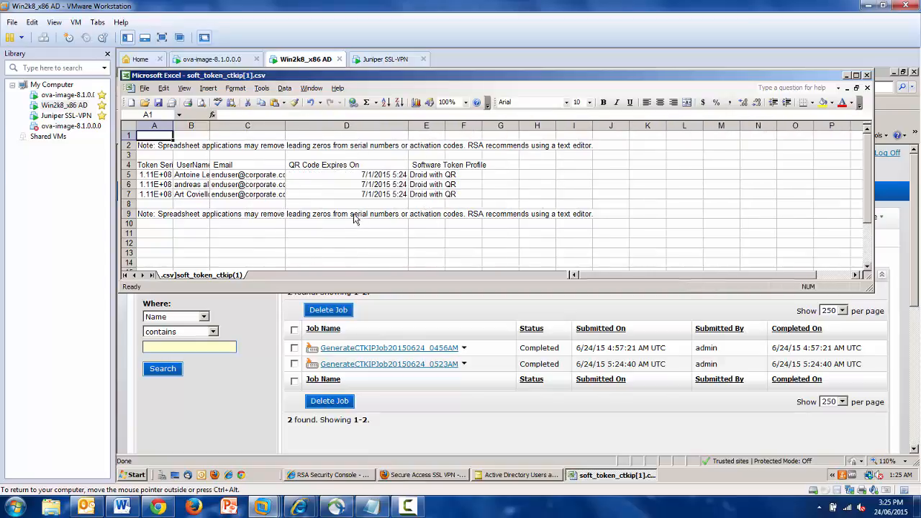
{"action": "left_click_drag", "start_coordinate": [173, 125], "coordinate": [248, 125]}
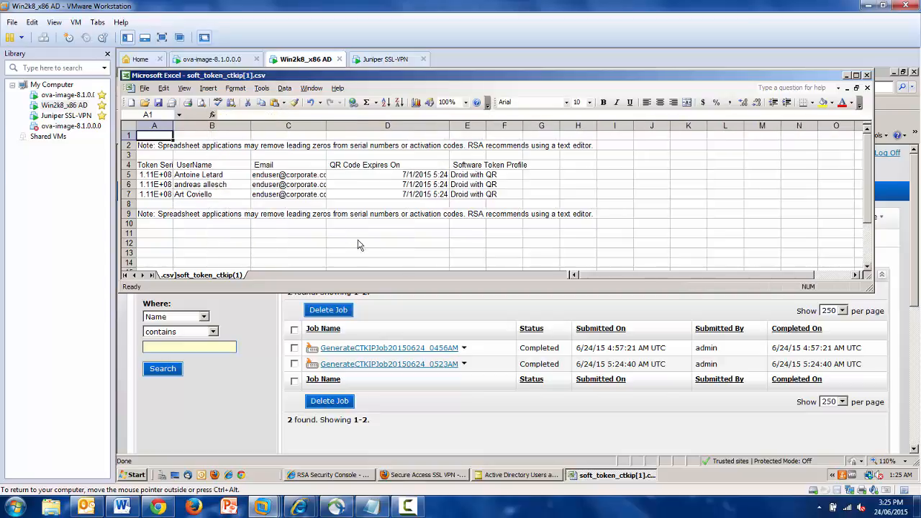
{"action": "mouse_move", "coordinate": [370, 250]}
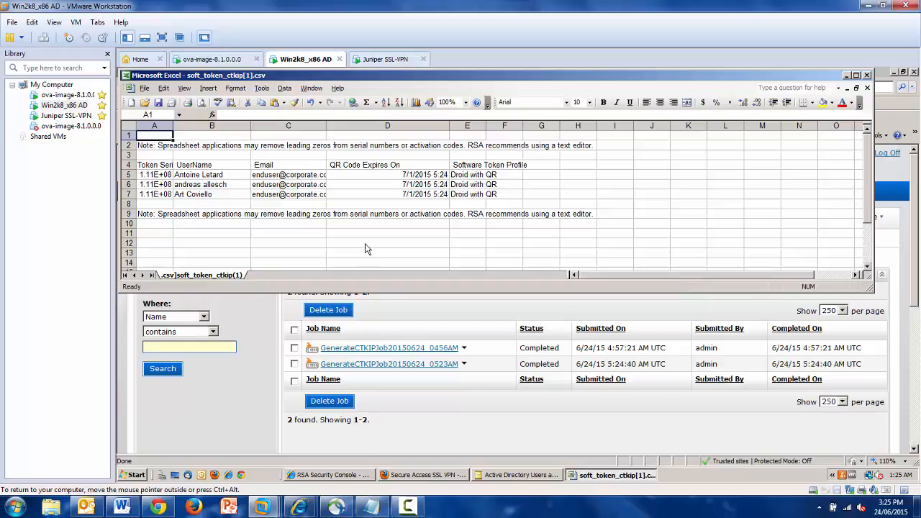
{"action": "left_click", "coordinate": [288, 174]}
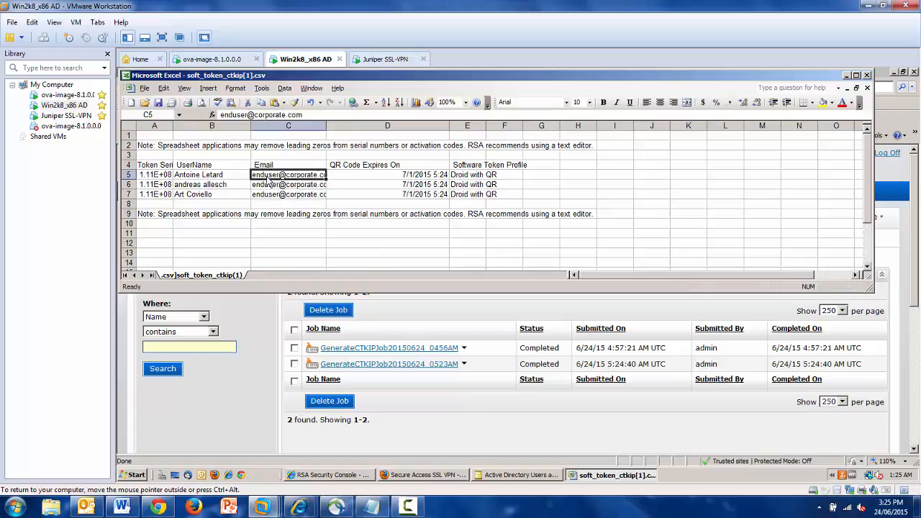